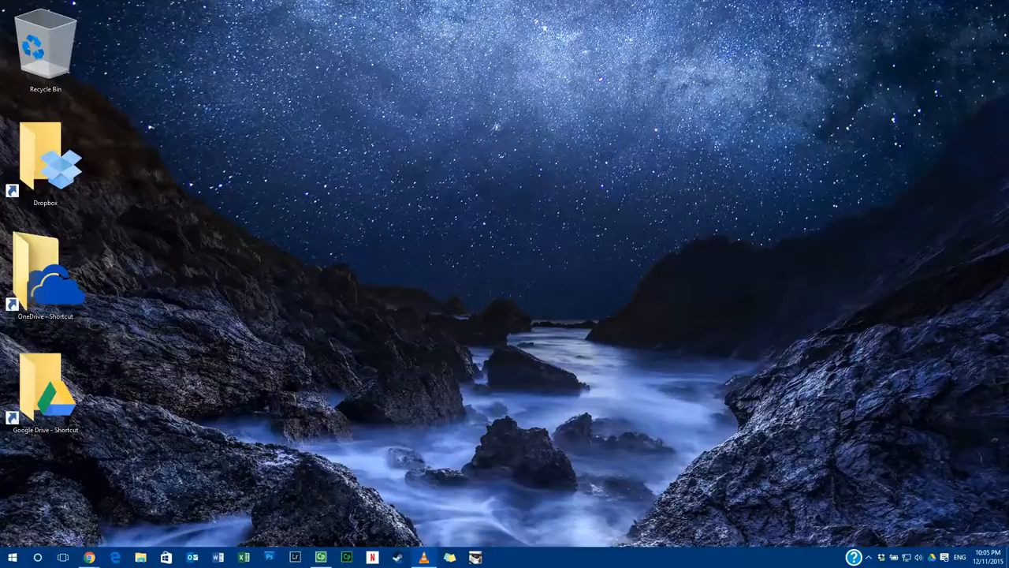
pyautogui.moveTo(278, 231)
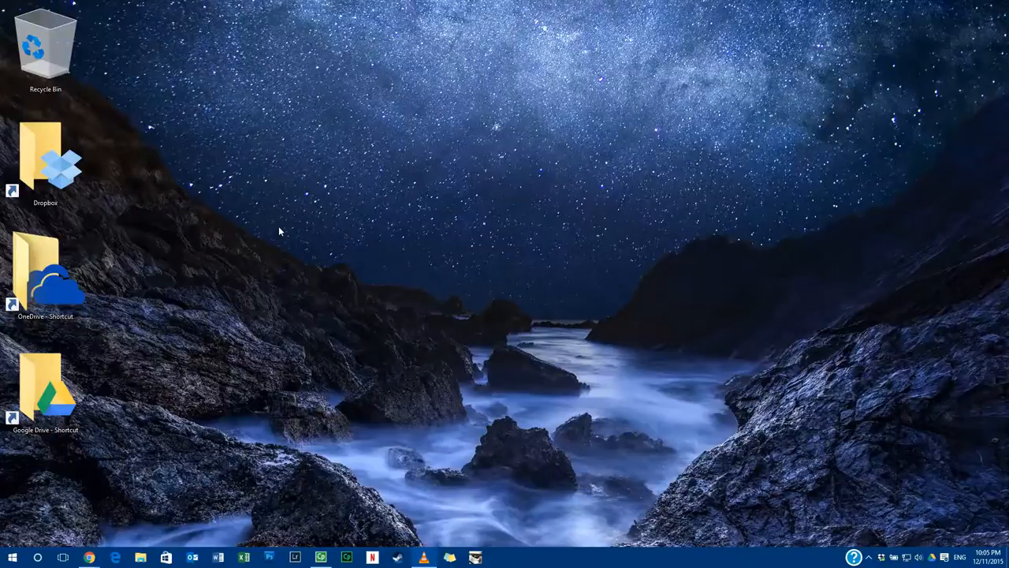
# From the taskbar Captivate 9 (64 Bit) shortcut's properties, go to its install folder.
pyautogui.rightClick(457, 542)
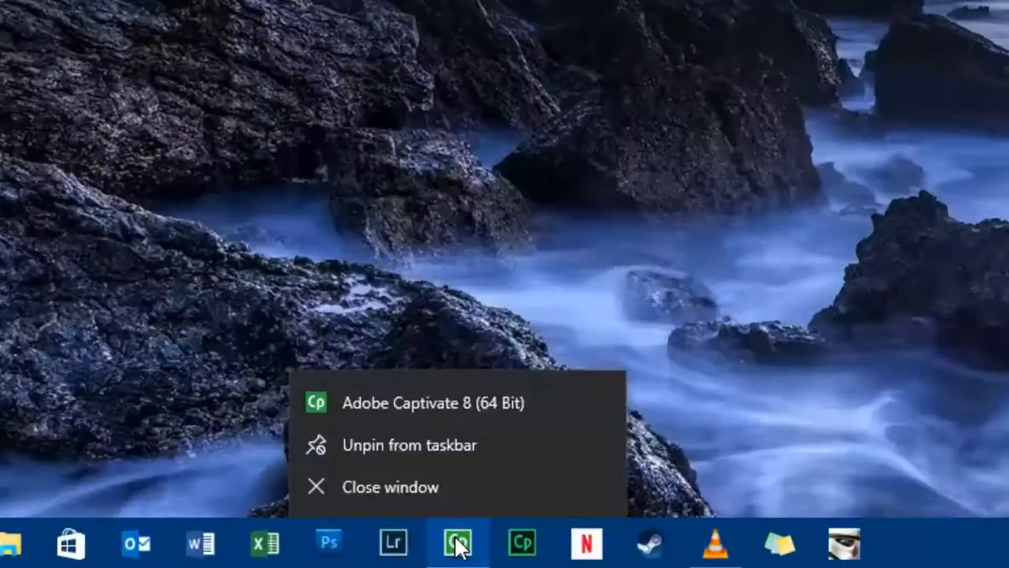
pyautogui.moveTo(473, 403)
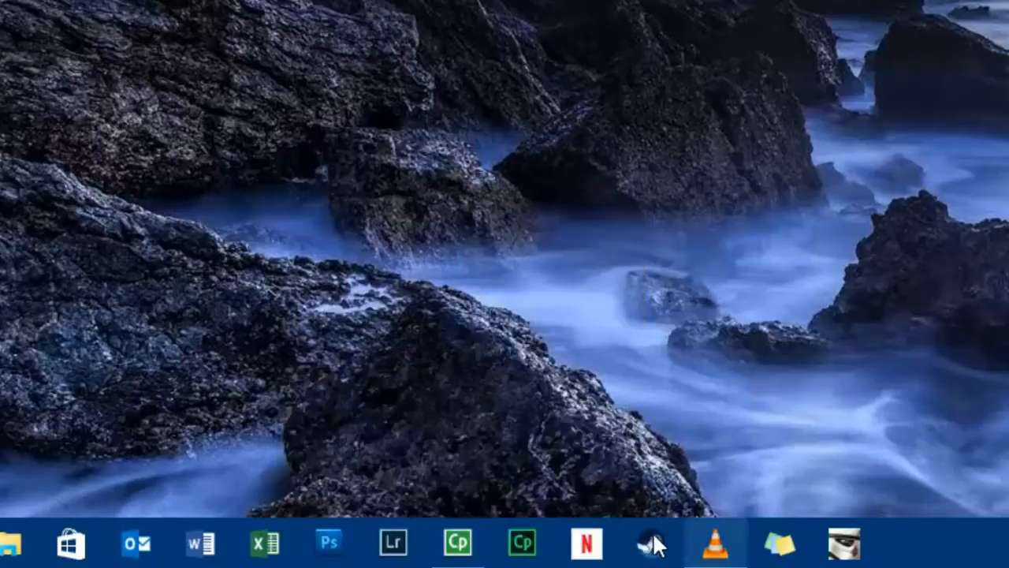
pyautogui.rightClick(522, 542)
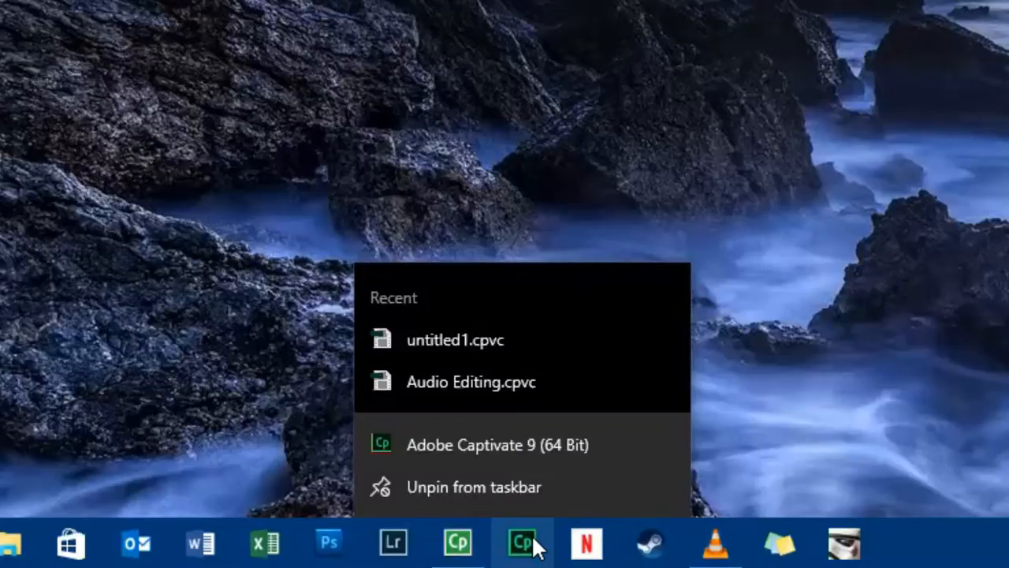
pyautogui.moveTo(576, 444)
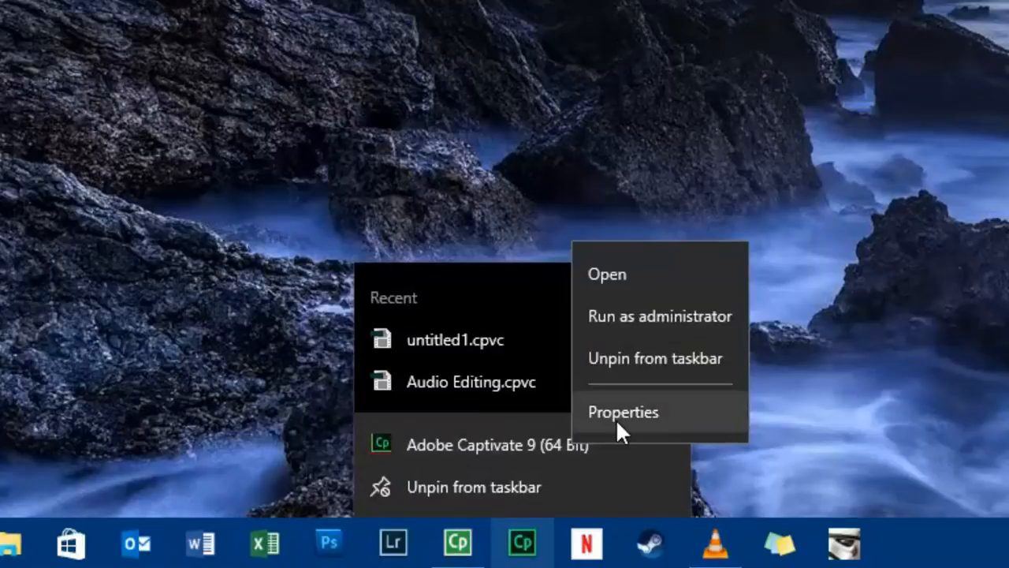
pyautogui.click(623, 412)
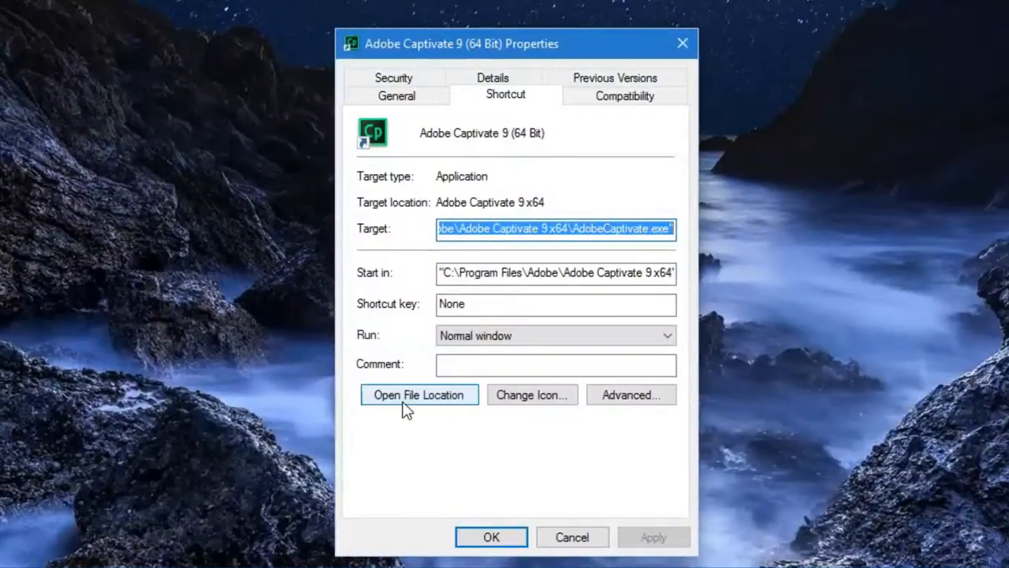
pyautogui.click(419, 395)
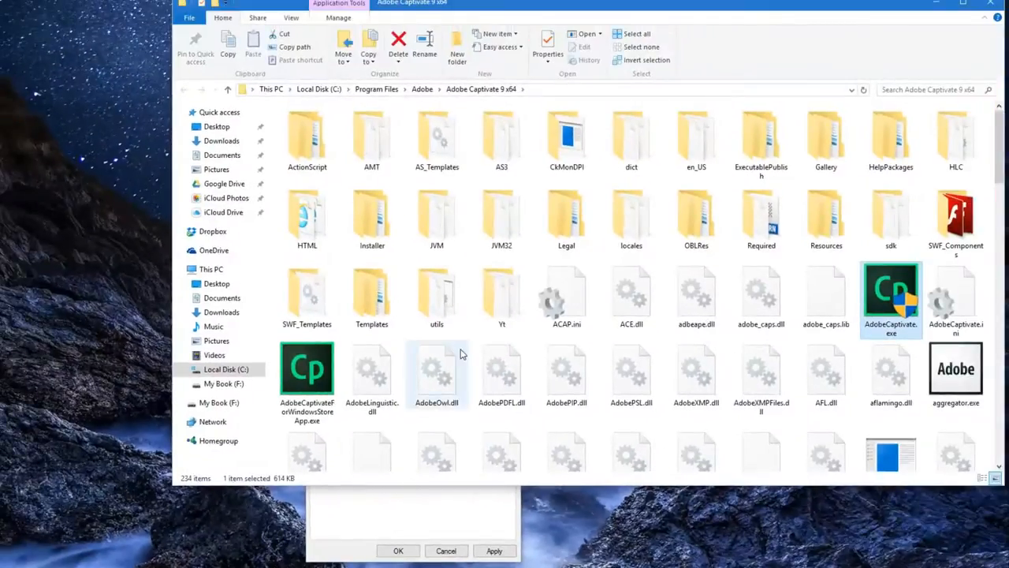
pyautogui.moveTo(436, 367)
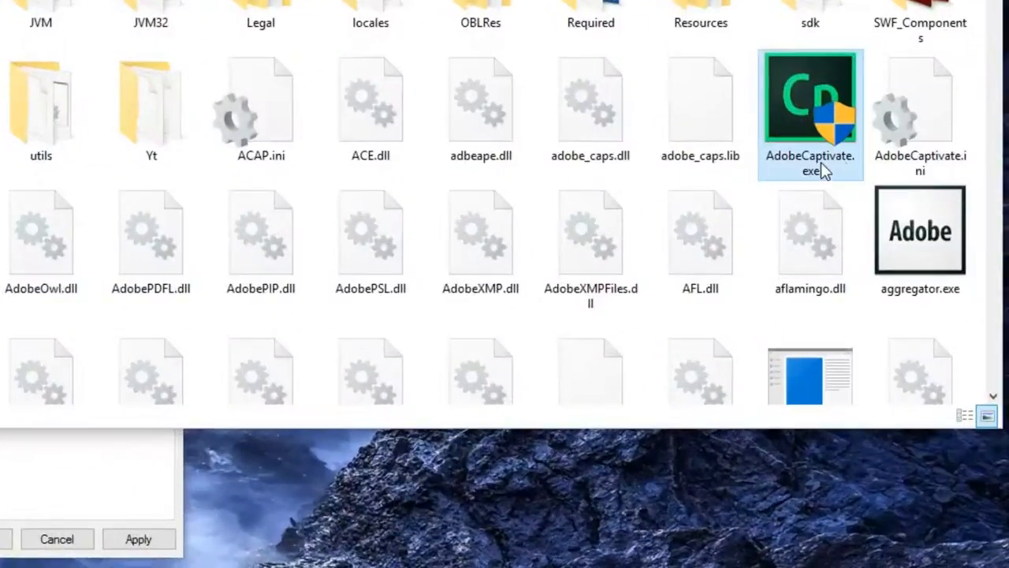
pyautogui.moveTo(812, 110)
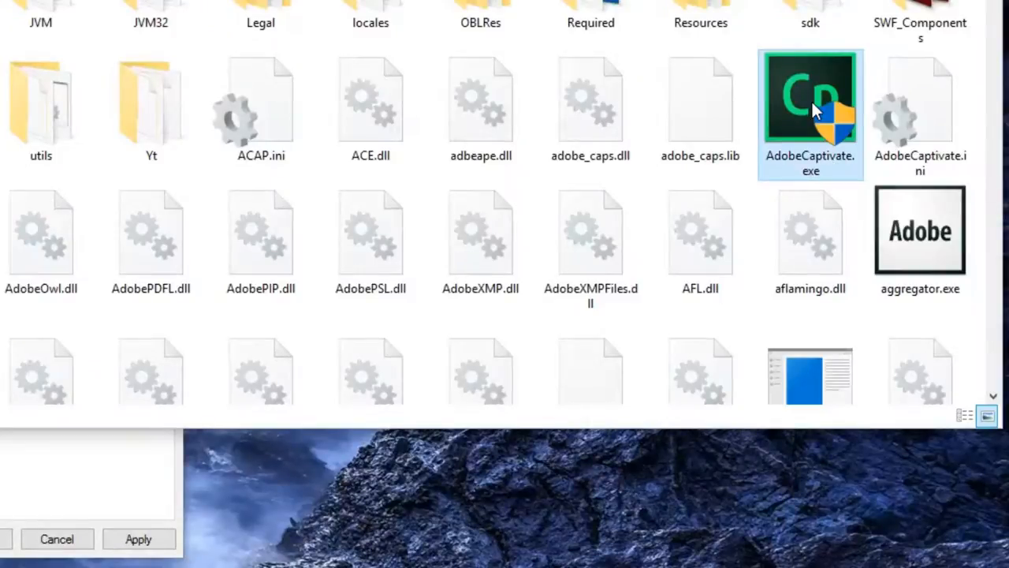
# Open the Properties window of AdobeCaptivate.exe from its context menu.
pyautogui.rightClick(810, 99)
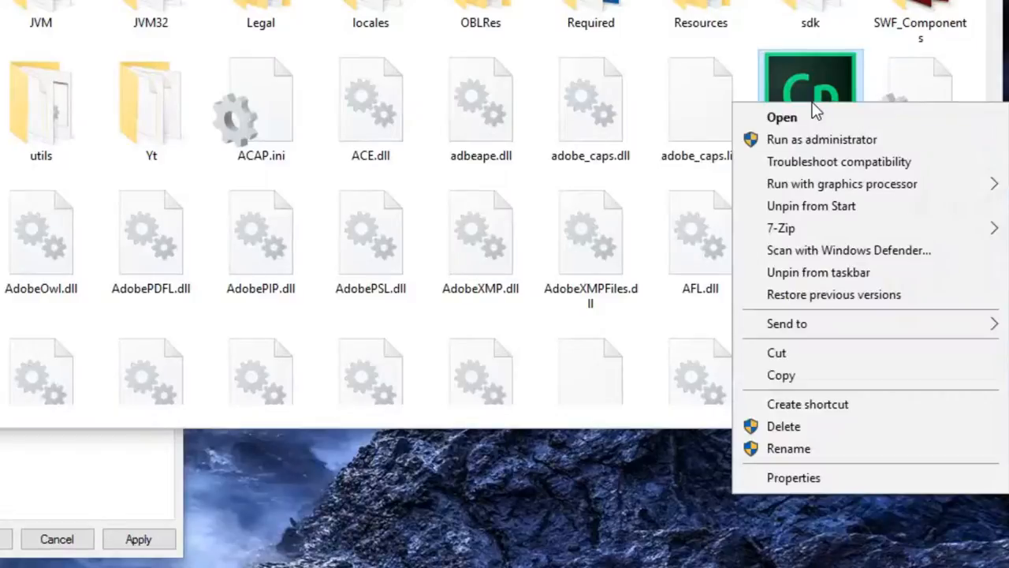
pyautogui.click(793, 477)
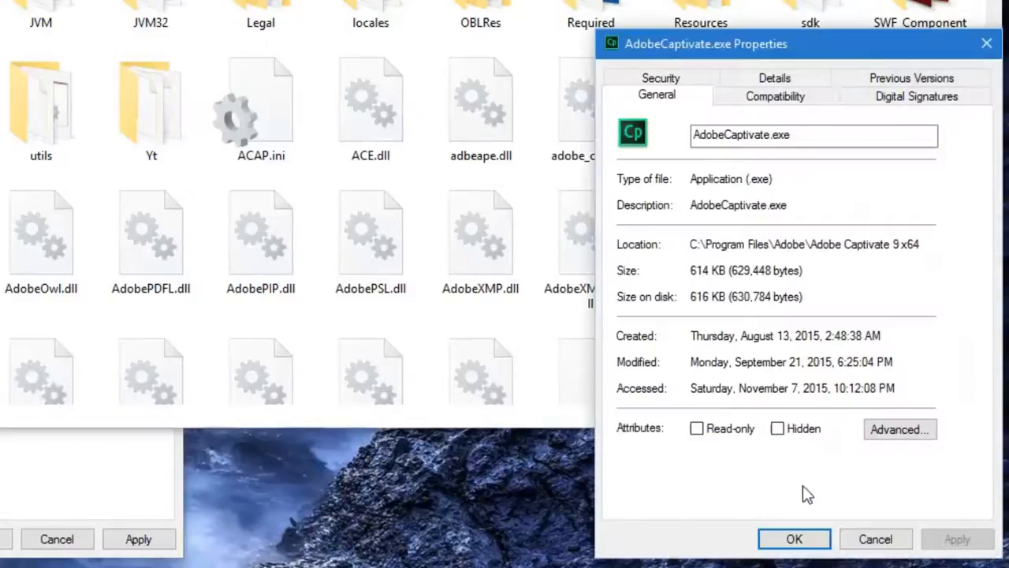
pyautogui.moveTo(775, 97)
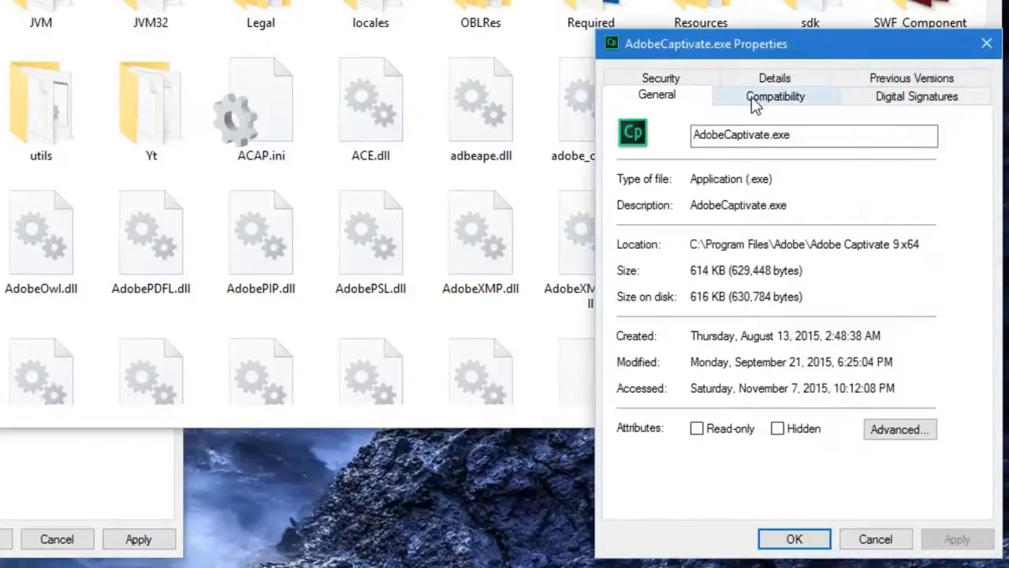
pyautogui.moveTo(804, 107)
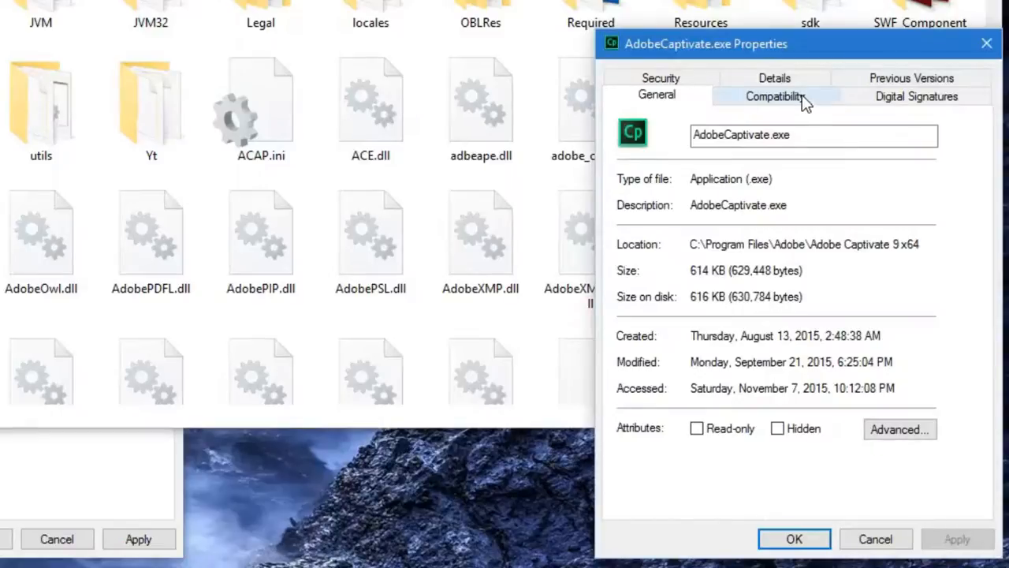
# Open AdobeCaptivate.exe's Compatibility settings for all users, with run-as-administrator checked.
pyautogui.click(774, 96)
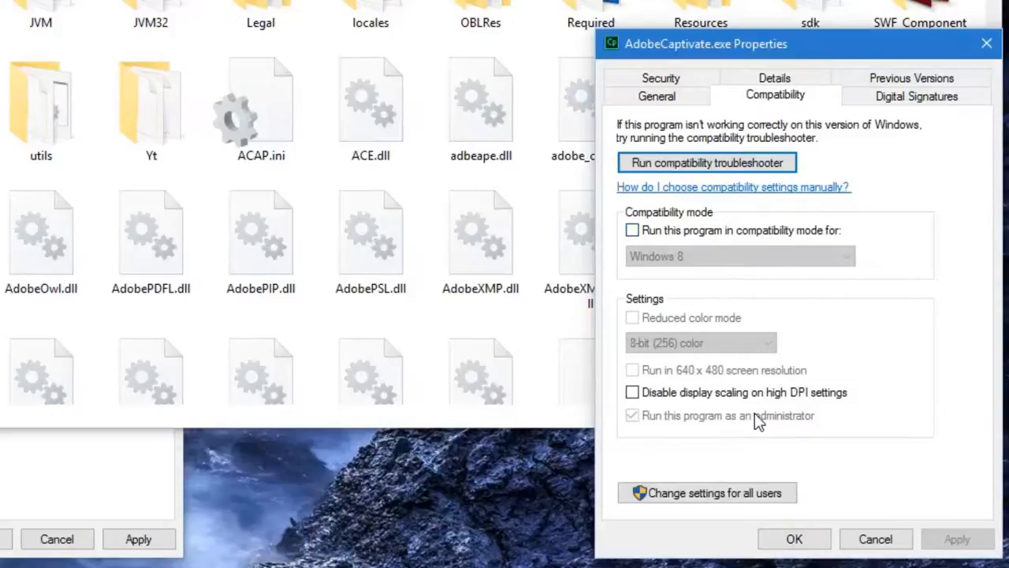
pyautogui.moveTo(765, 421)
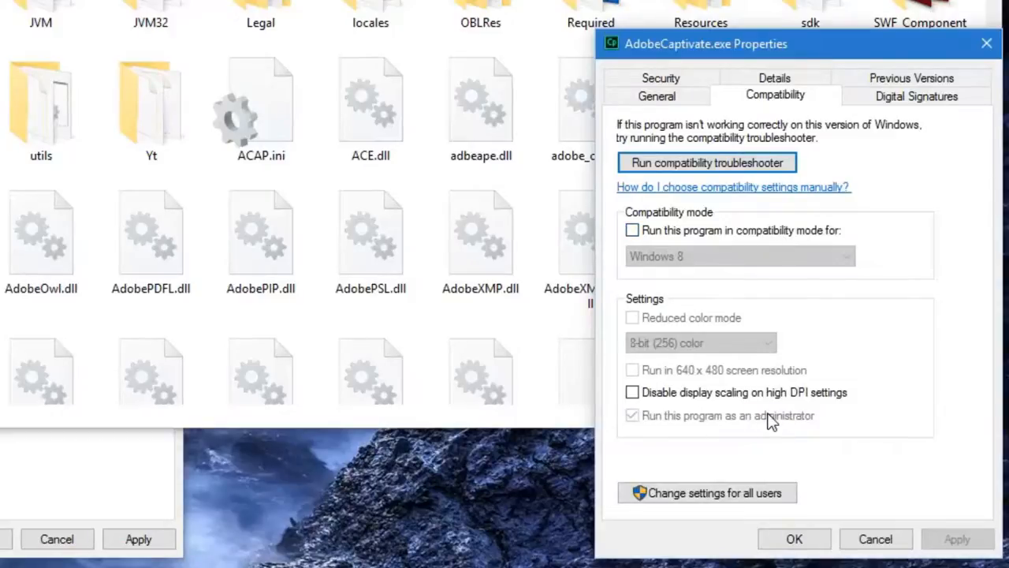
pyautogui.moveTo(684, 425)
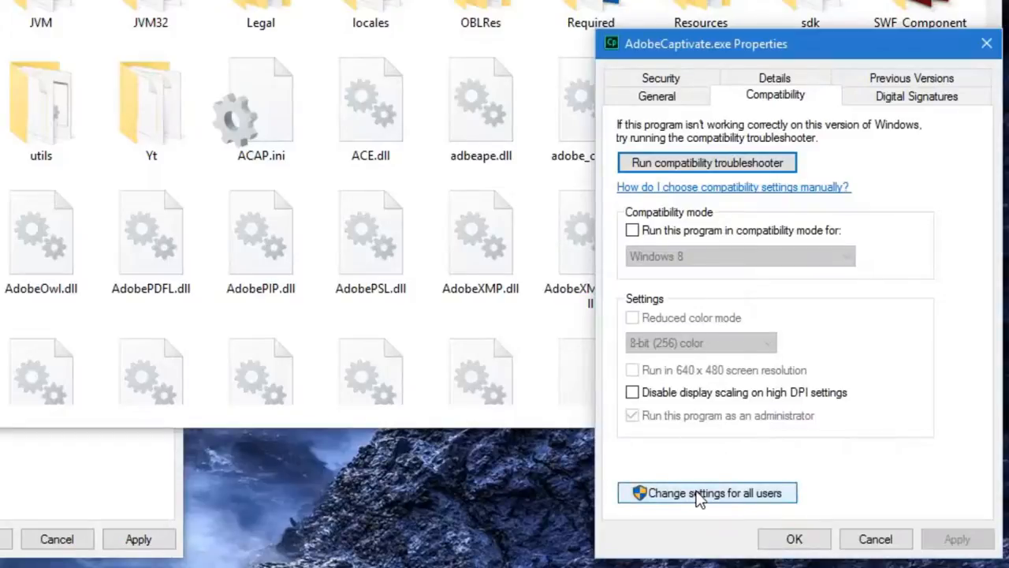
pyautogui.moveTo(705, 499)
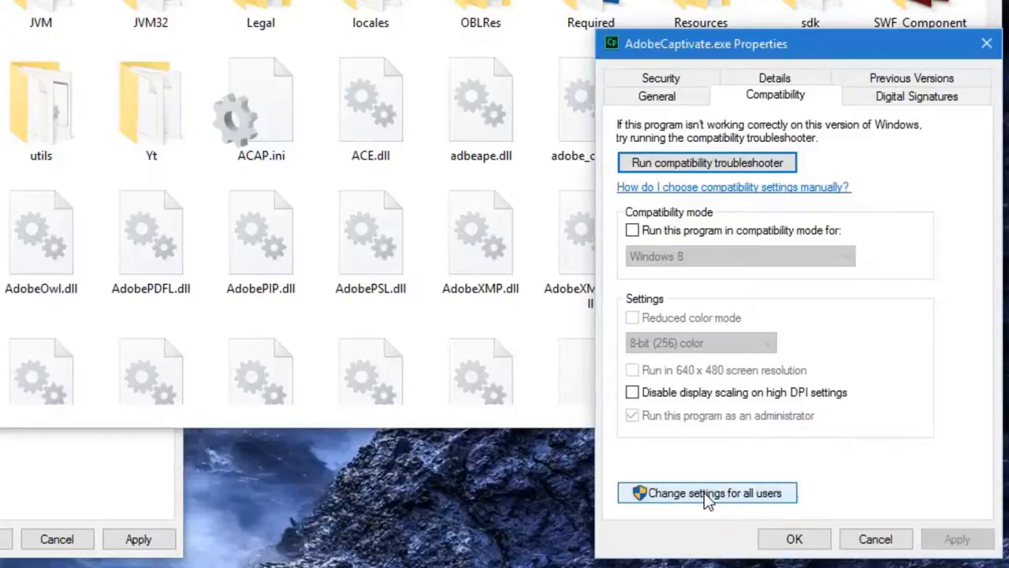
pyautogui.click(707, 491)
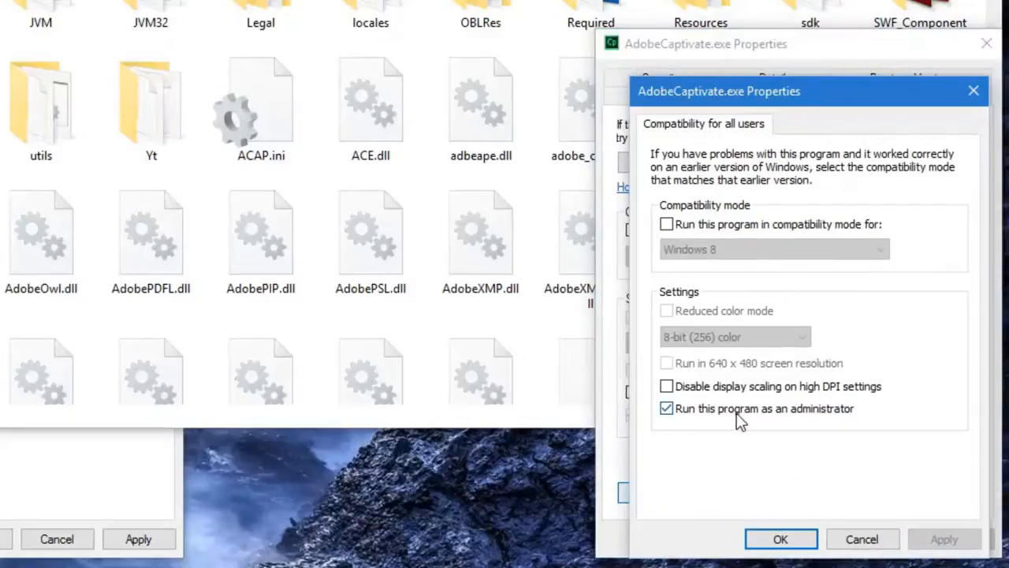
pyautogui.moveTo(794, 424)
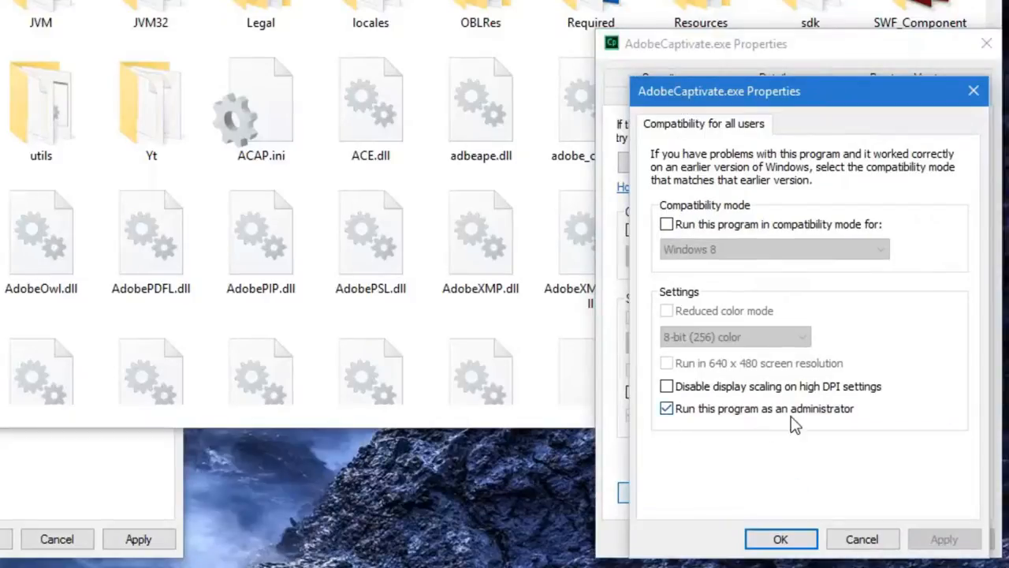